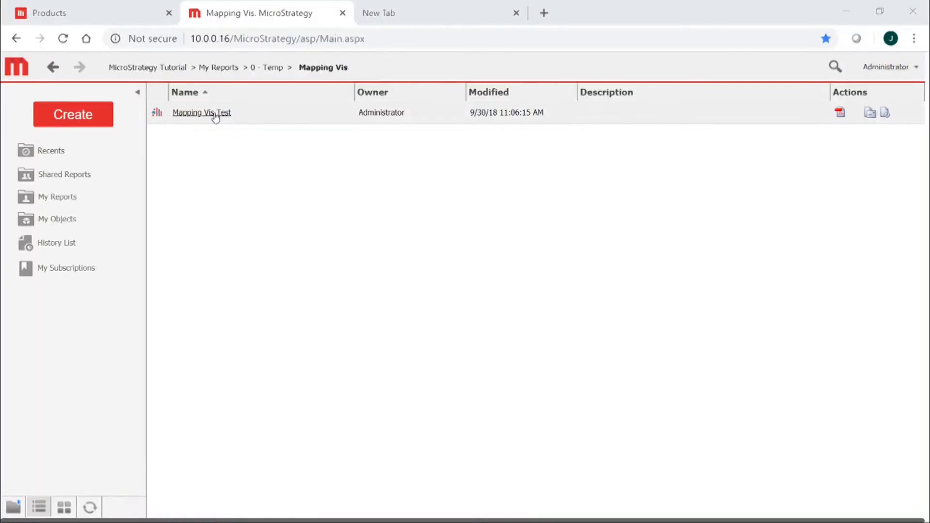
Open the Mapping Vis Test dashboard from the Mapping Vis folder
left_click(201, 113)
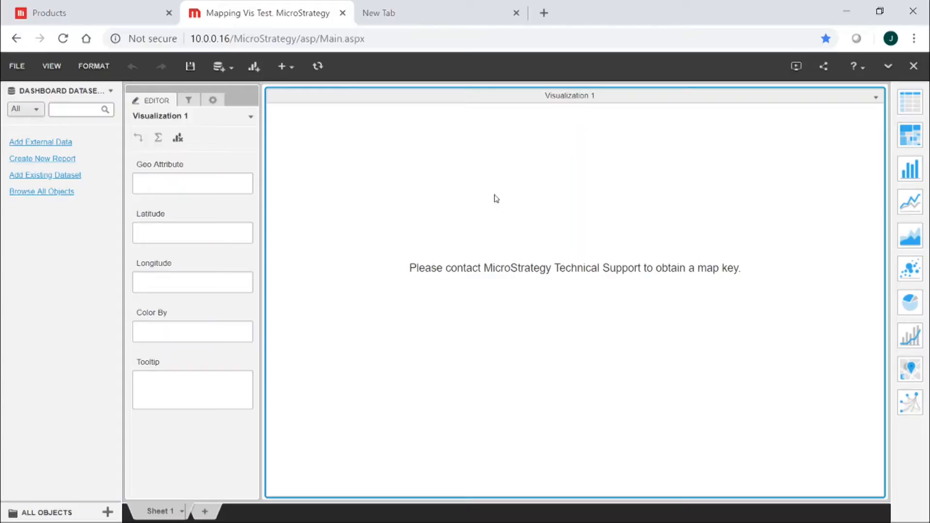
mouse_move(658, 278)
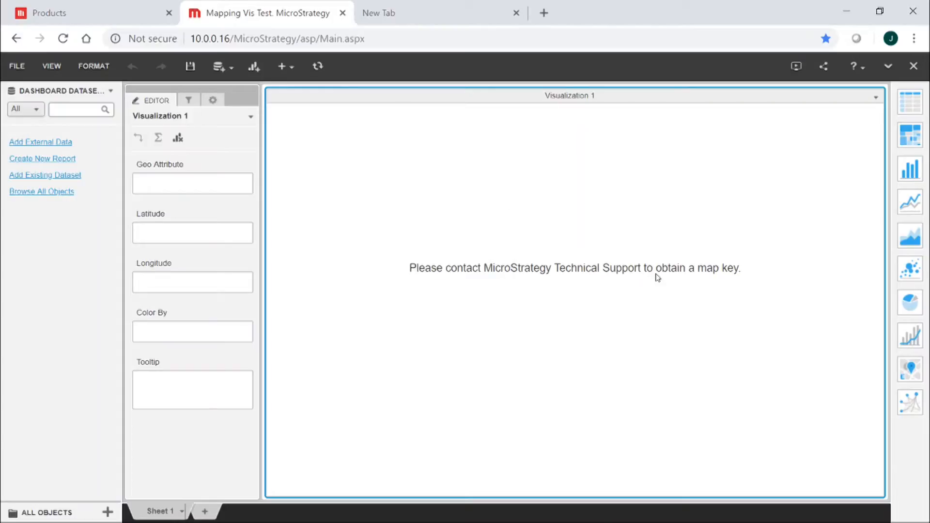
mouse_move(732, 299)
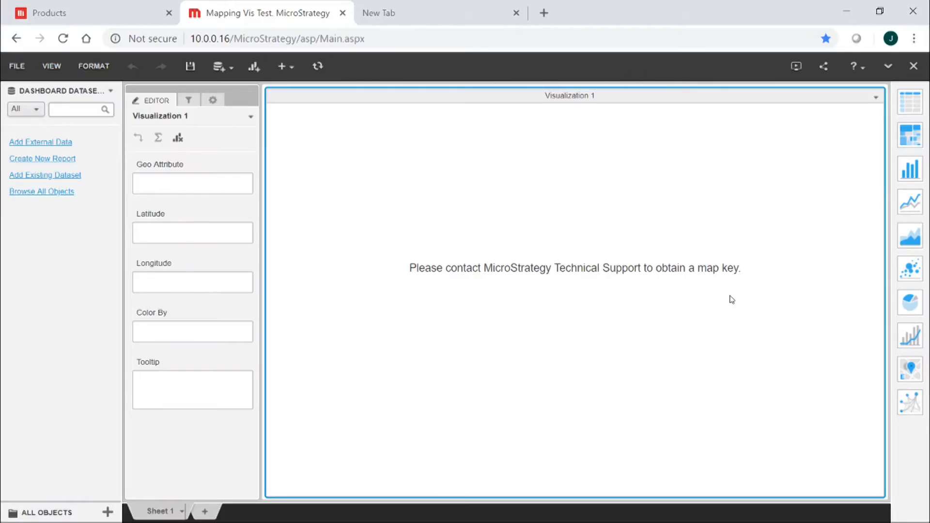
mouse_move(731, 290)
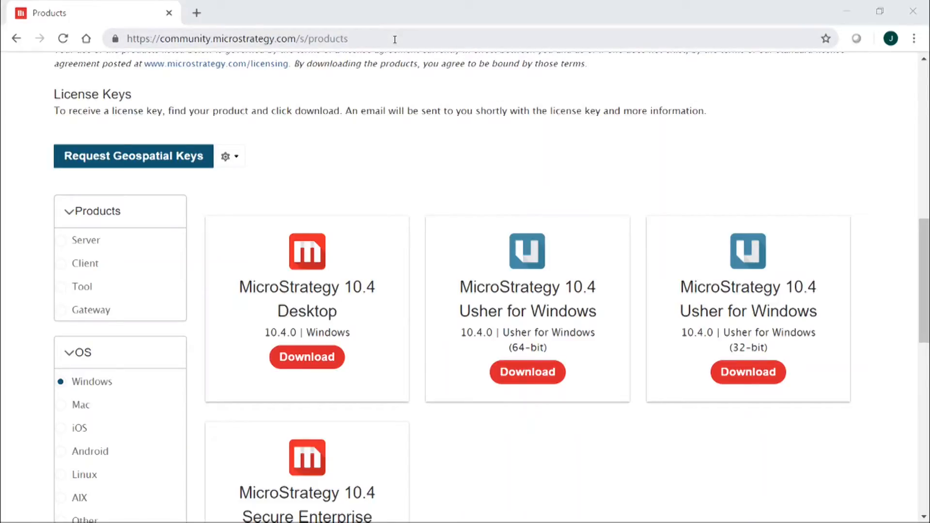
mouse_move(536, 174)
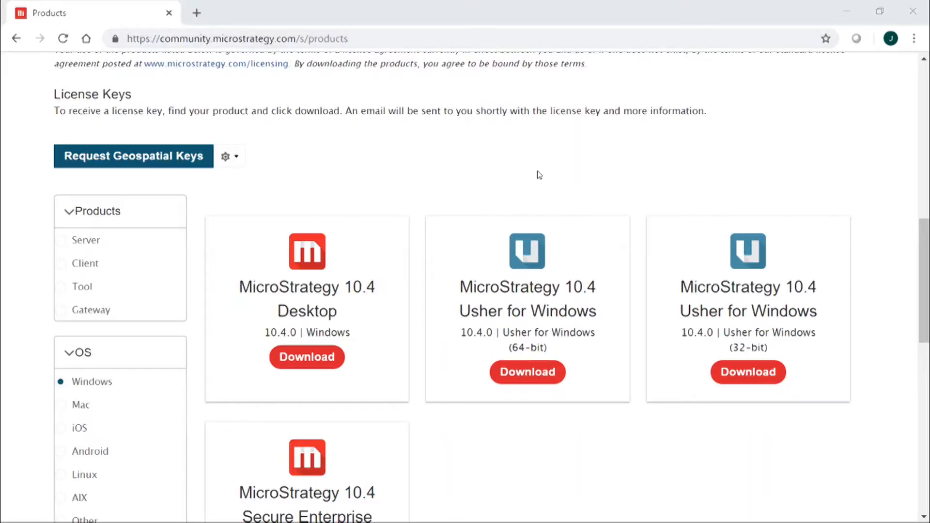
scroll("up", 3)
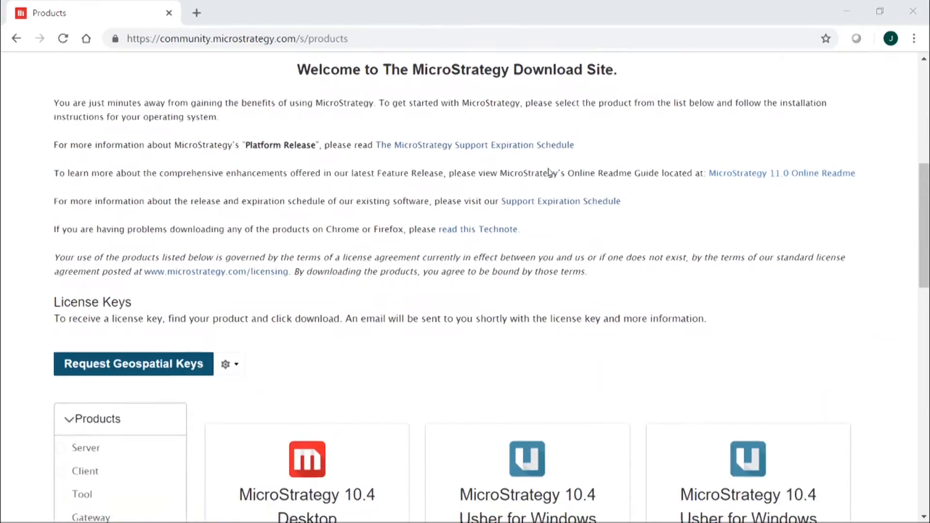
scroll("down", 3)
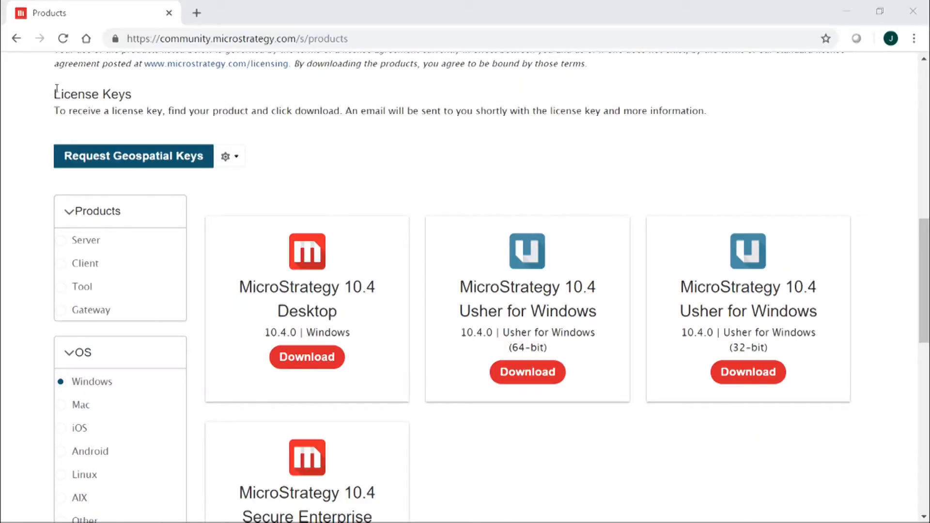
mouse_move(133, 156)
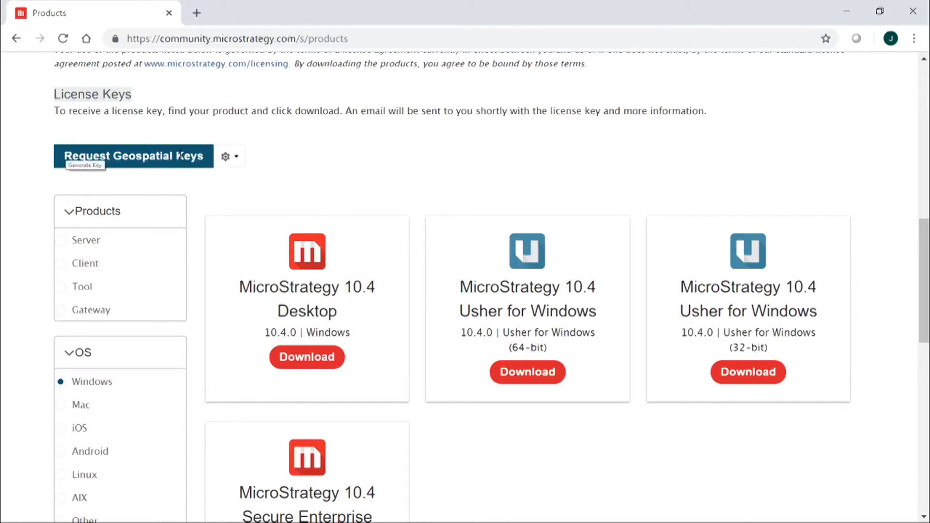
left_click(229, 156)
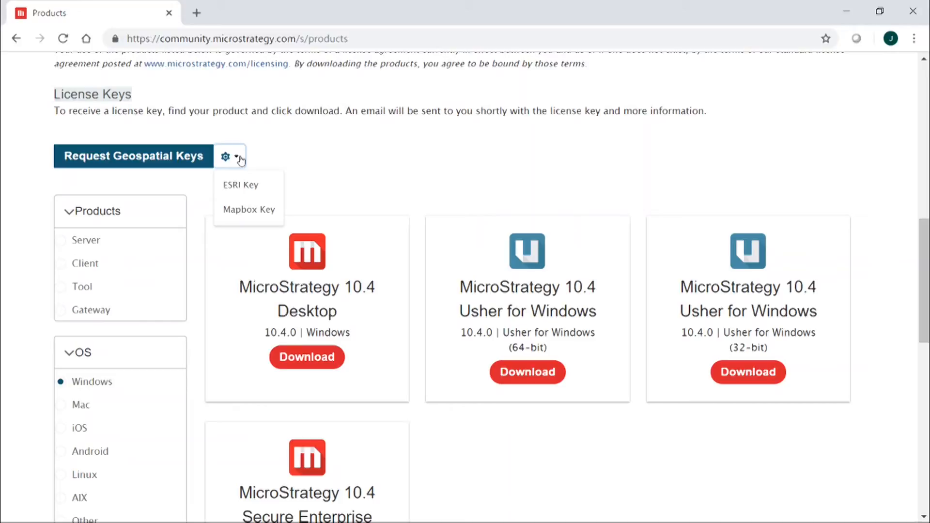
mouse_move(248, 184)
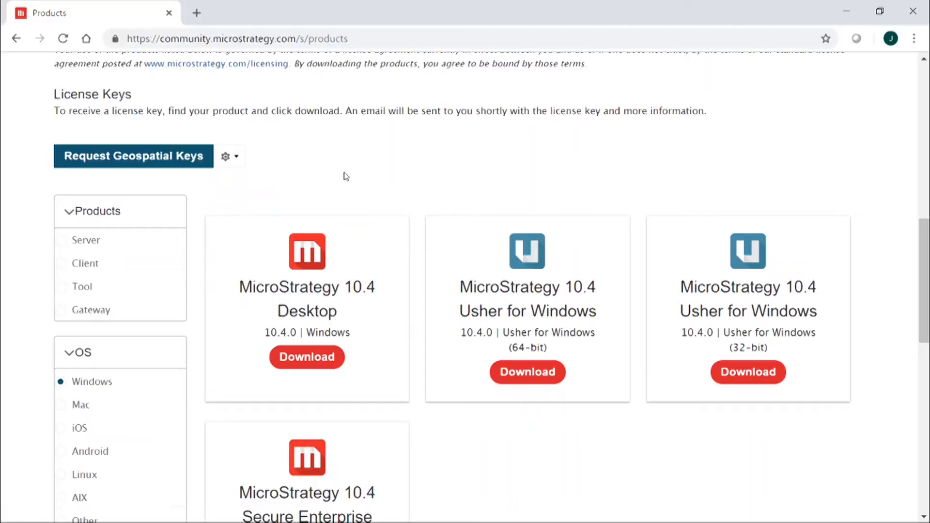
mouse_move(468, 187)
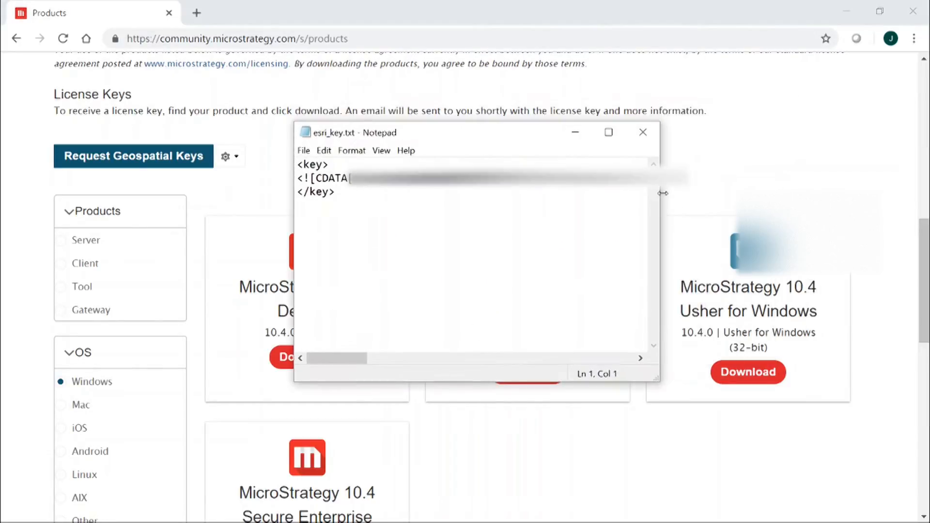
Widen Notepad and select the <![CDATA key line in esri_key.txt to copy it
left_click_drag(660, 192, 714, 192)
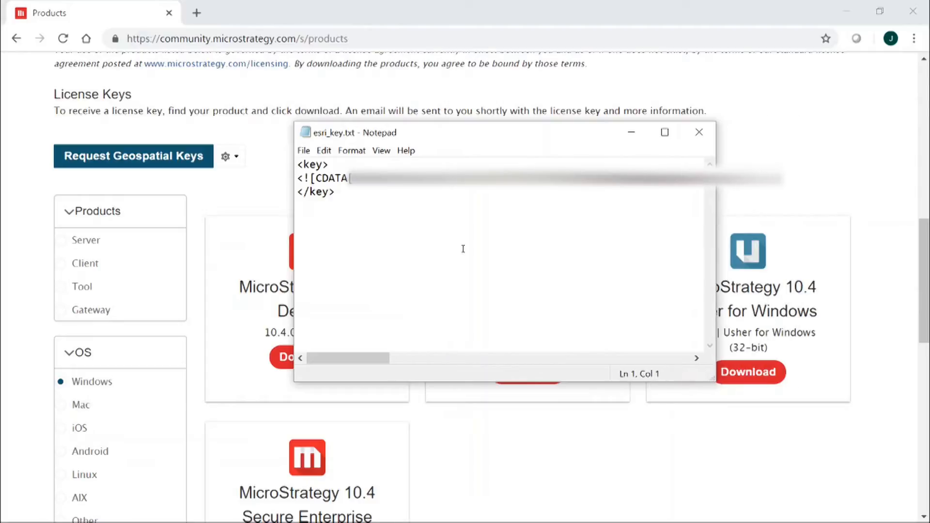
double_click(312, 164)
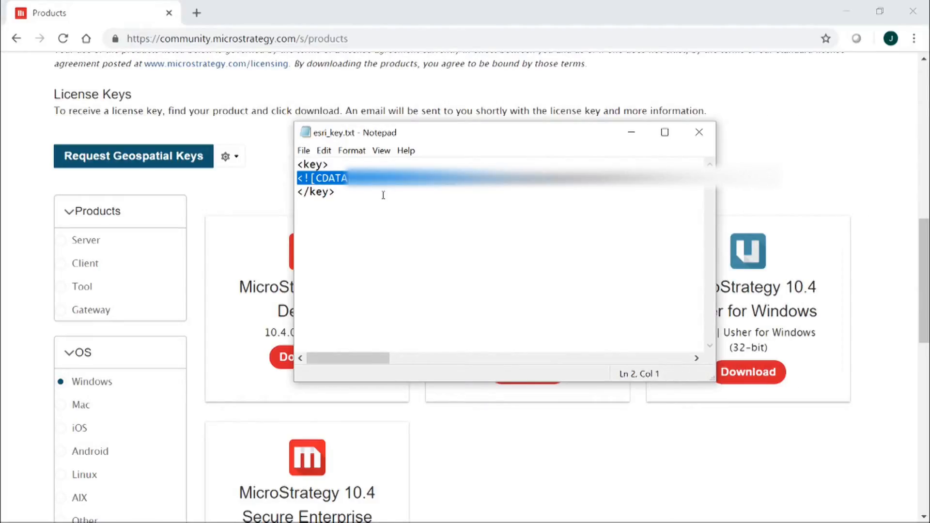
key("ctrl+a")
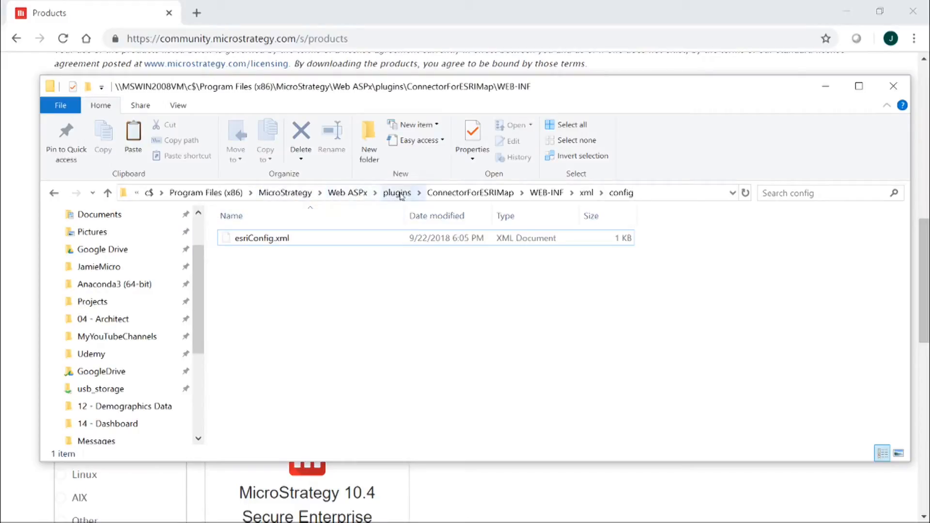
Browse from plugins into ConnectorForESRIMap > WEB-INF > xml > config
left_click(397, 193)
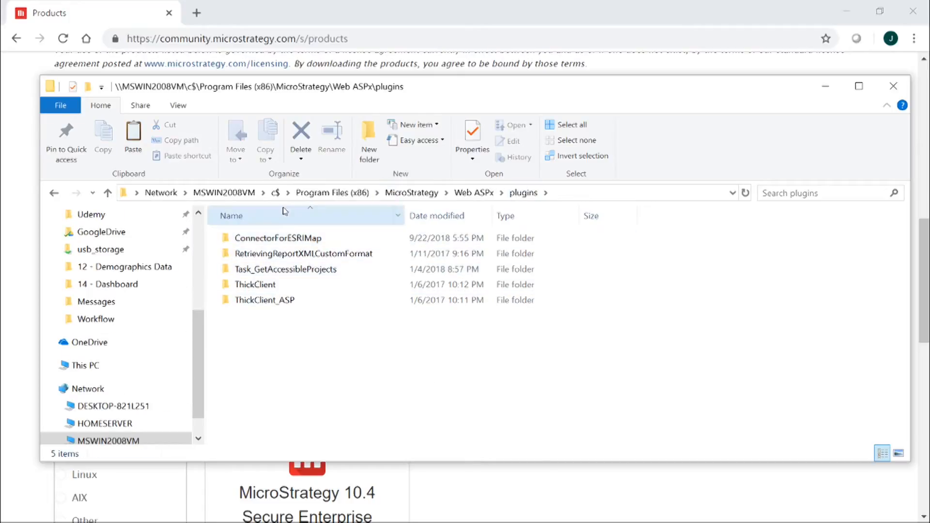
left_click(277, 237)
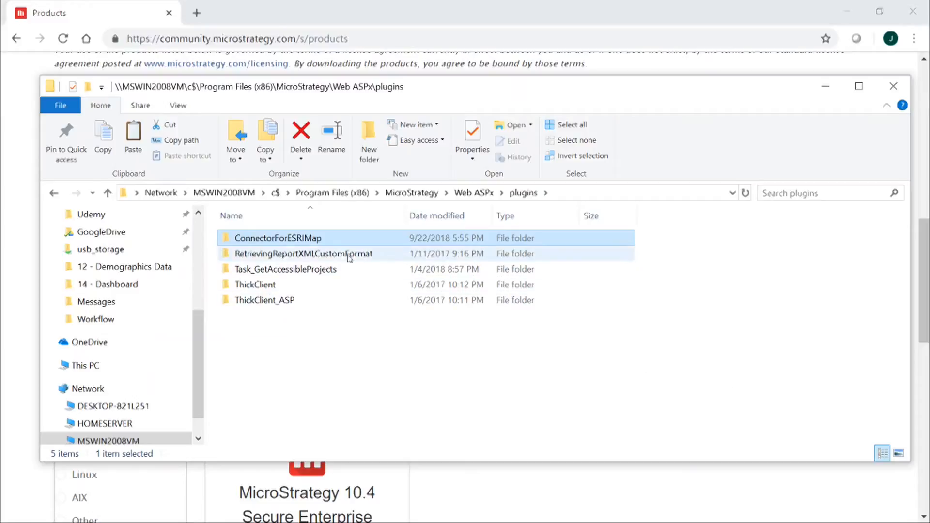
double_click(276, 238)
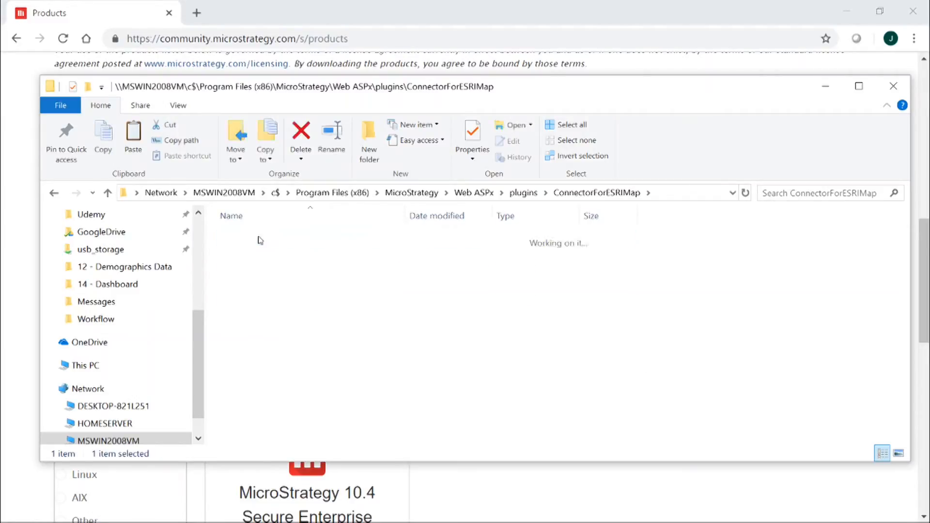
double_click(259, 242)
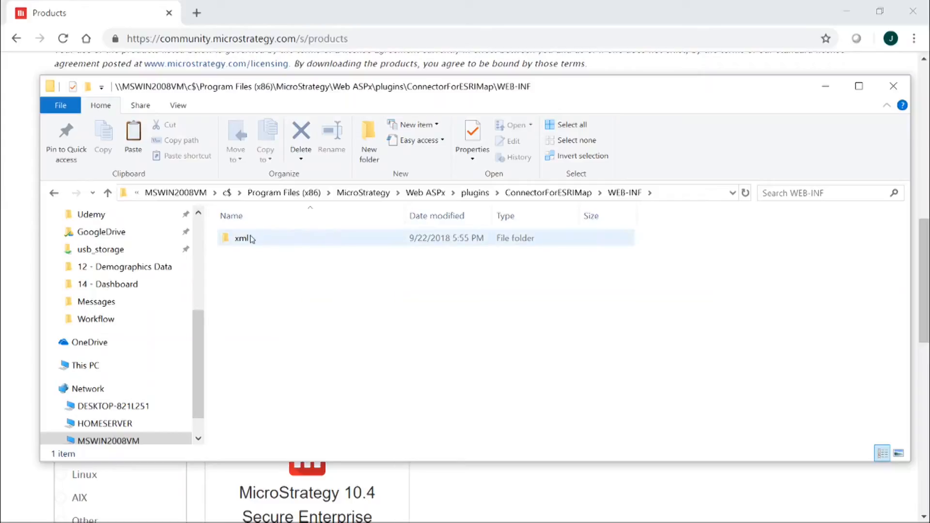
double_click(241, 237)
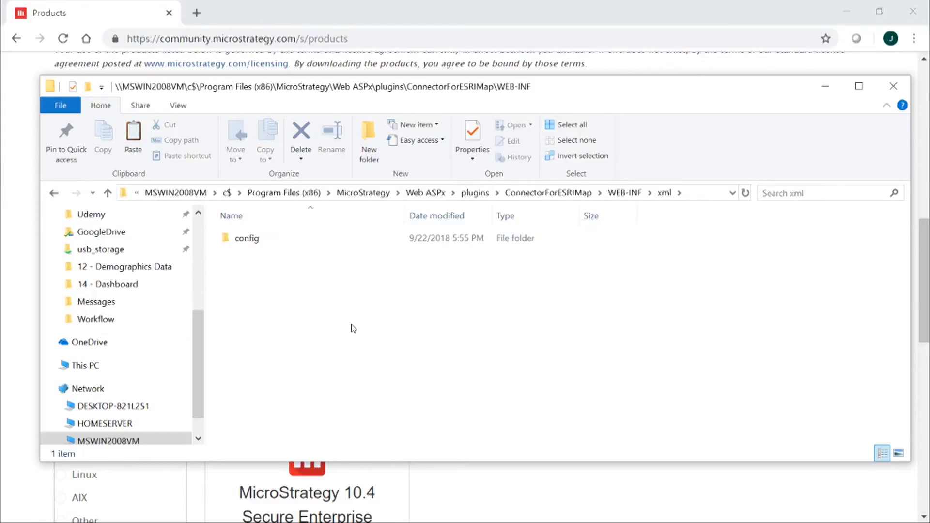
left_click(248, 238)
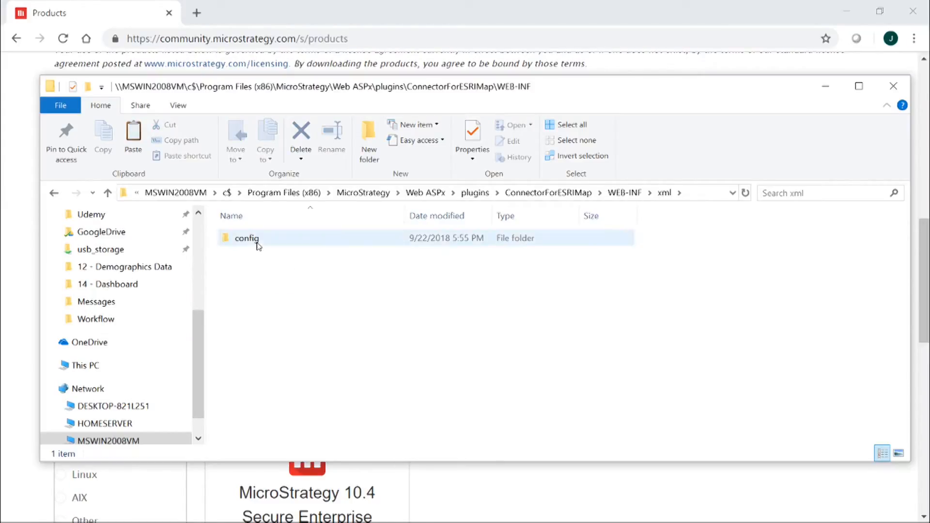
double_click(247, 237)
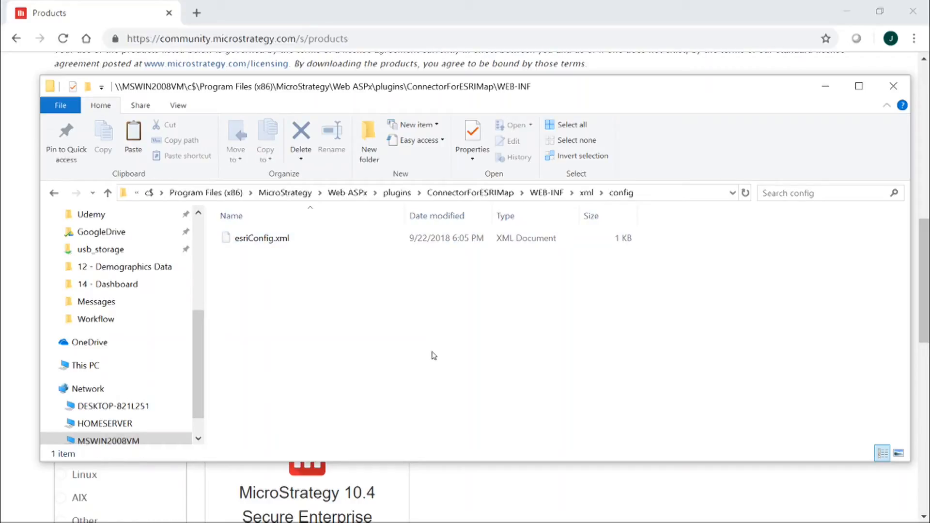
Open esriConfig.xml from the config folder
left_click(261, 238)
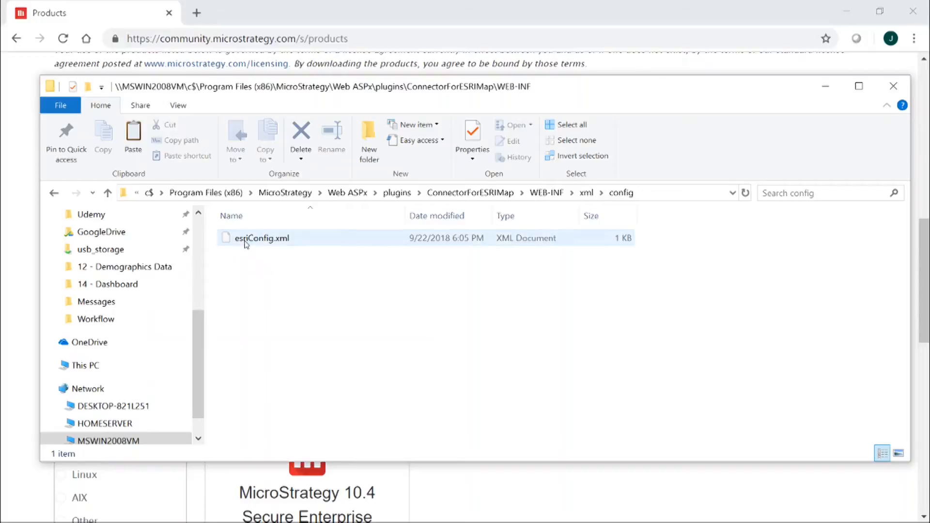
left_click(261, 238)
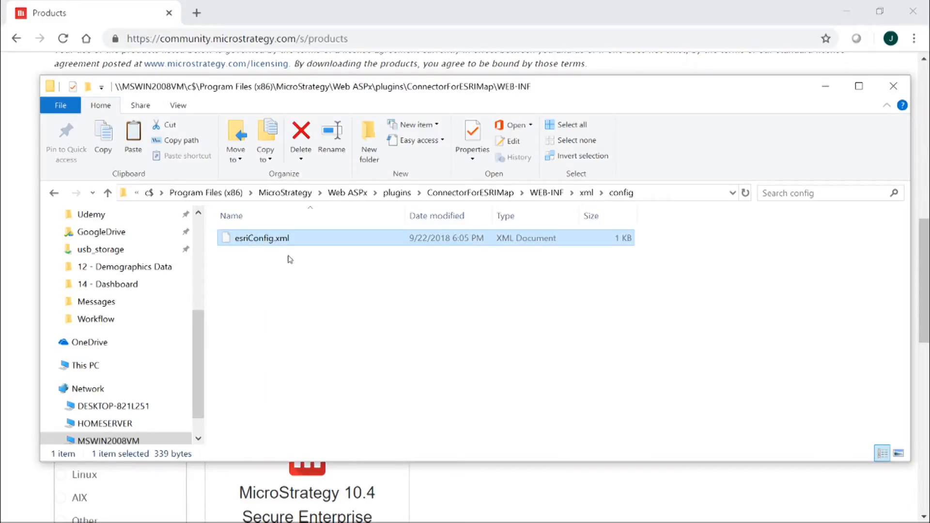
mouse_move(326, 299)
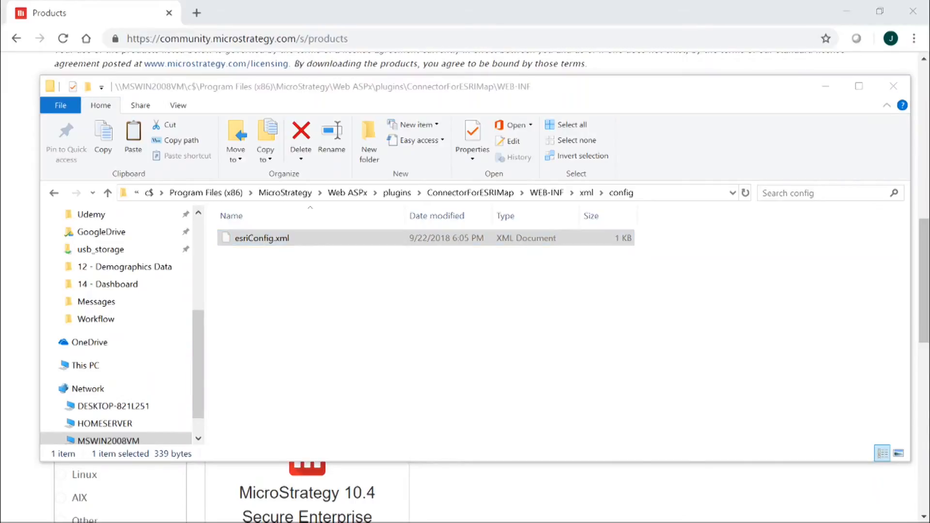
double_click(261, 238)
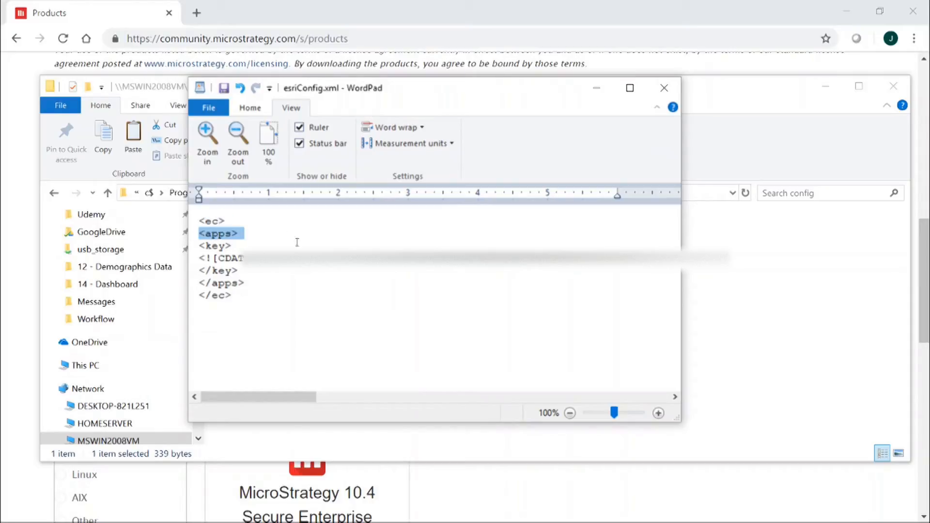
mouse_move(289, 246)
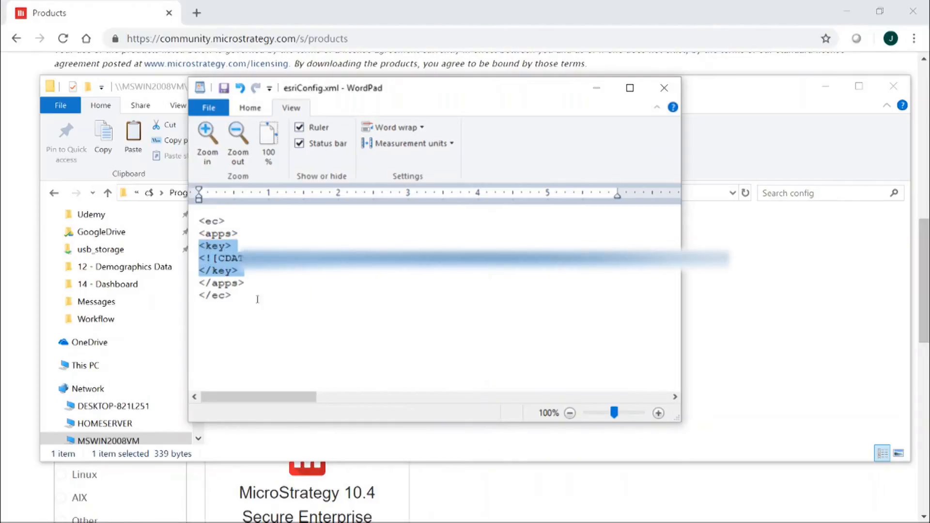
mouse_move(355, 325)
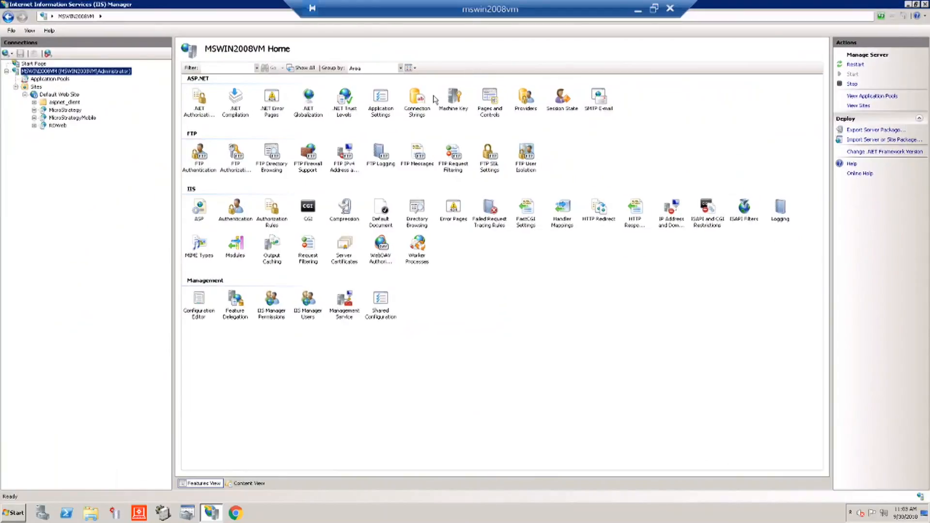
Restart the MSWIN2008VM server from the IIS Manager Actions pane
left_click(229, 68)
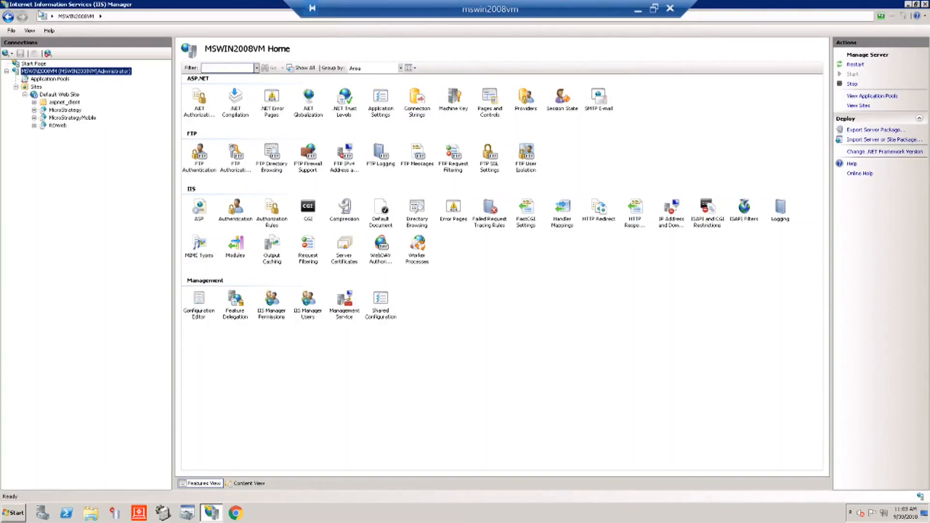
mouse_move(154, 13)
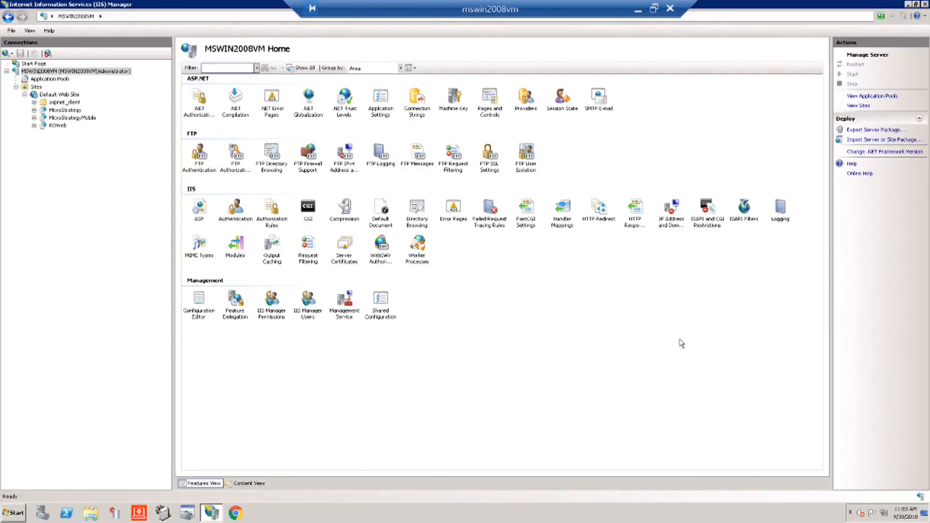
left_click(855, 64)
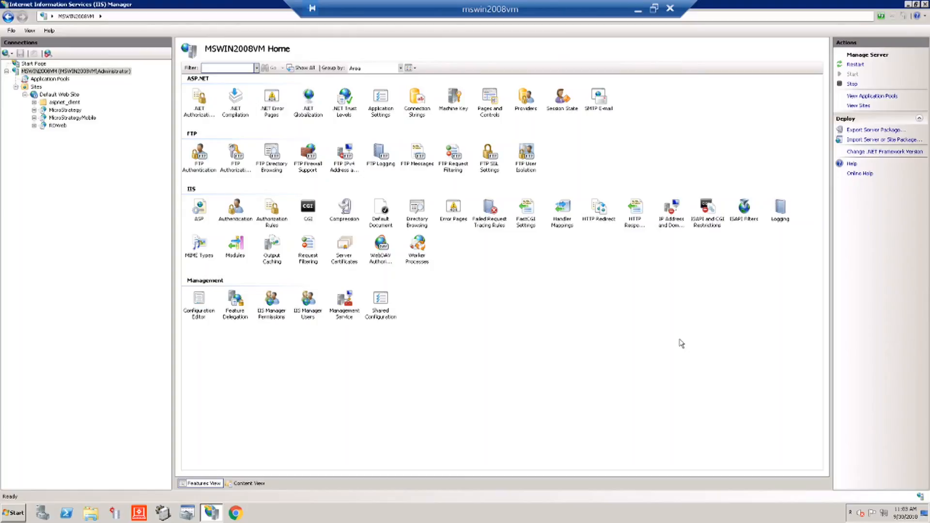
mouse_move(703, 32)
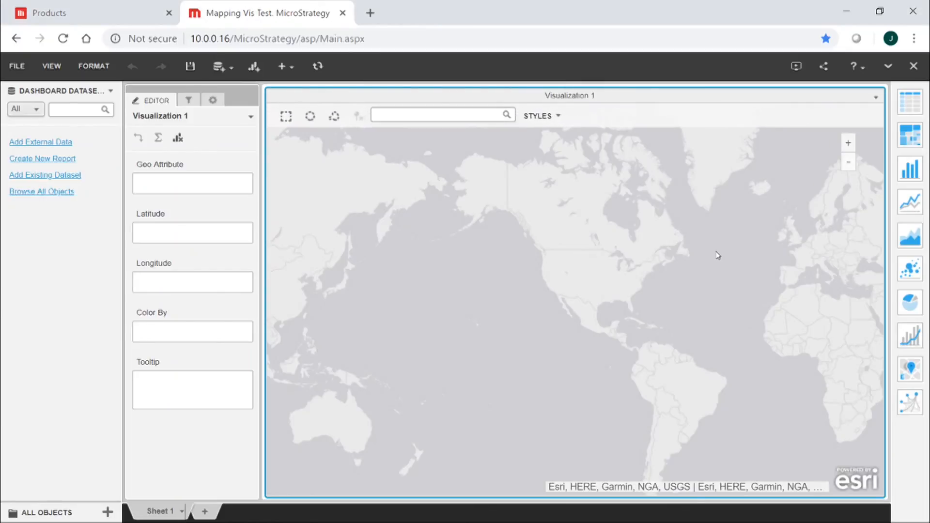
mouse_move(634, 151)
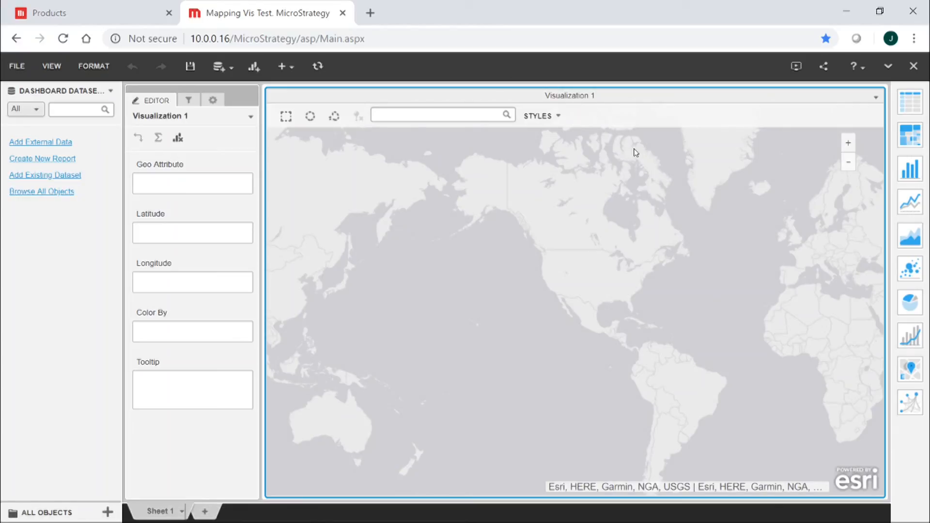